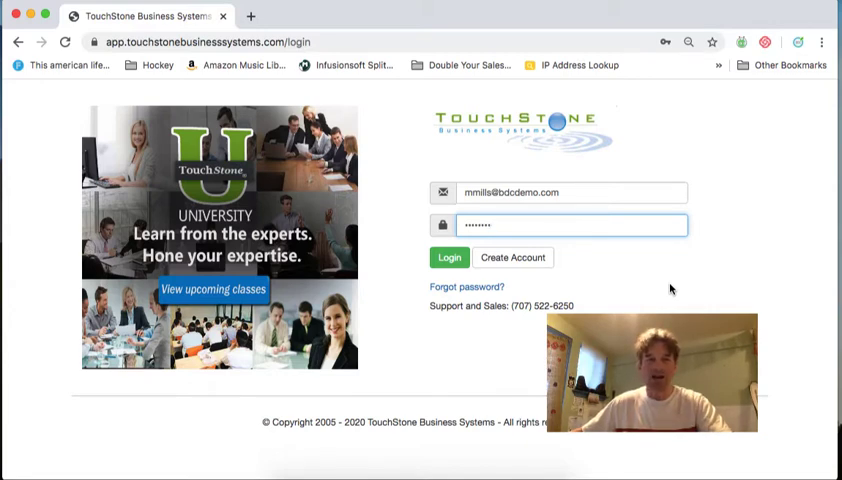
Log in to the demo account and open the Four Key Functions page for 'Guiding' the Business.
text(•)
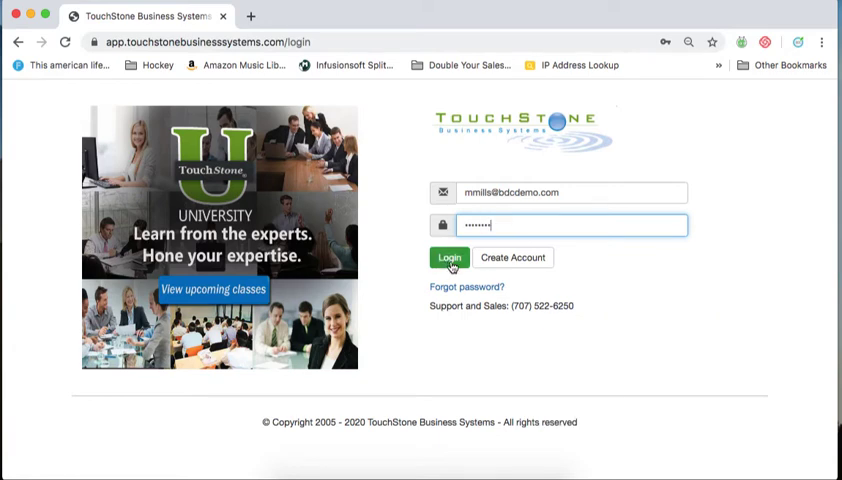
click(448, 257)
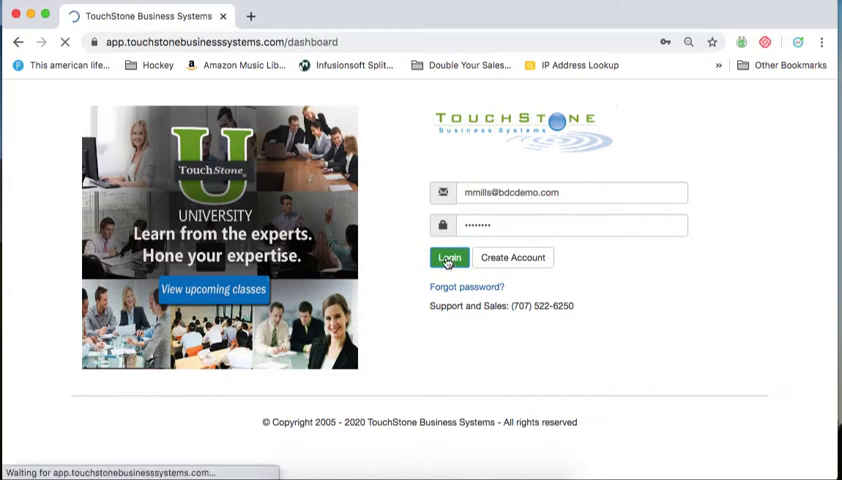
click(448, 257)
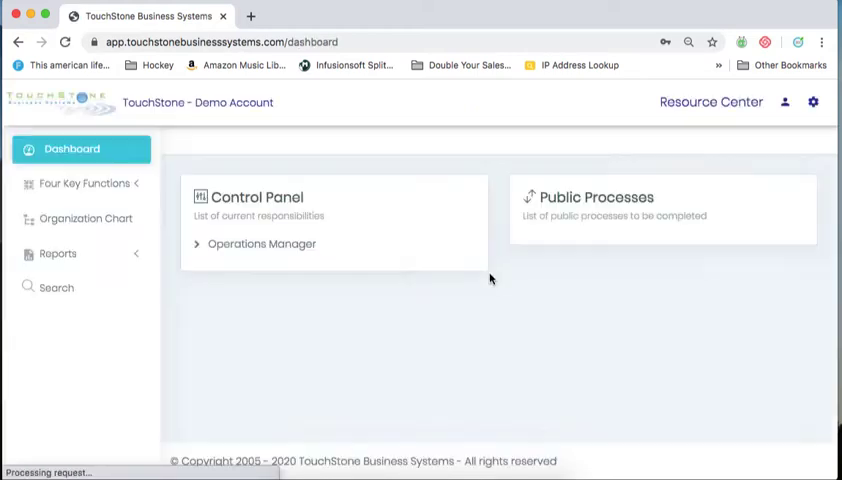
click(80, 183)
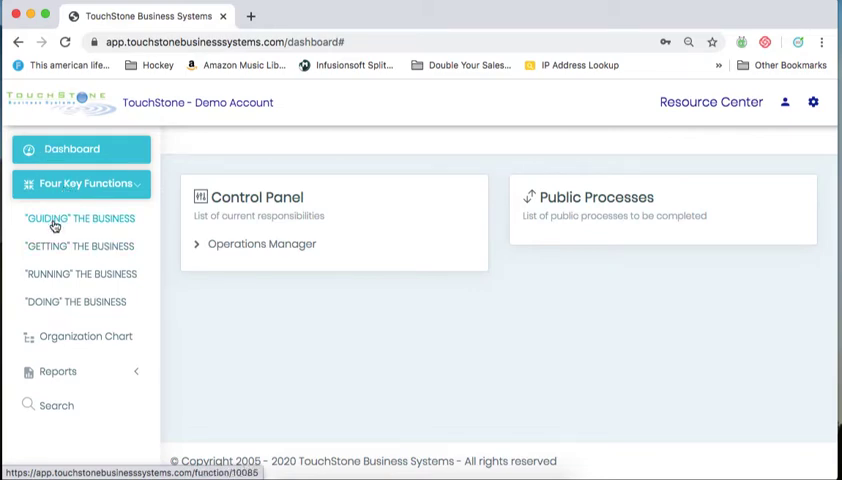
click(79, 218)
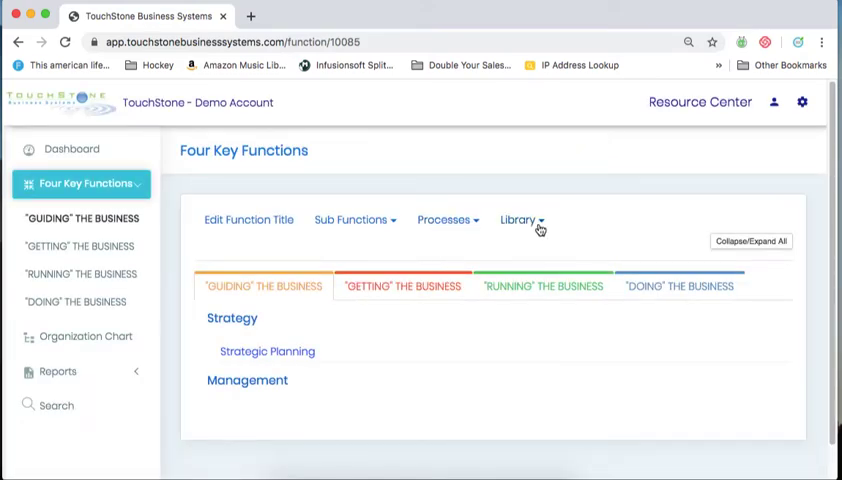
click(518, 220)
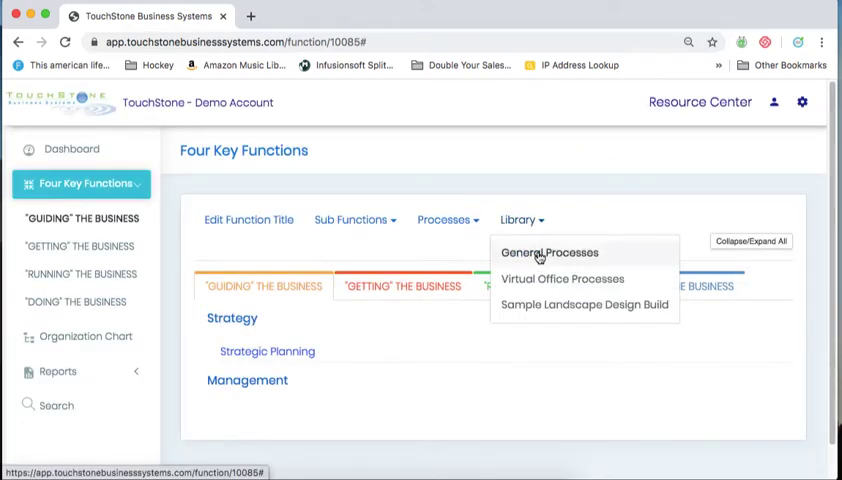
click(547, 252)
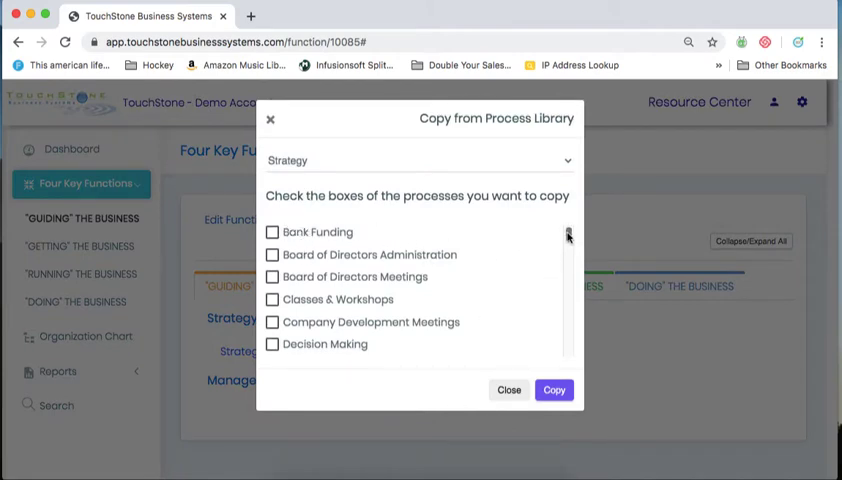
scroll(down, 3)
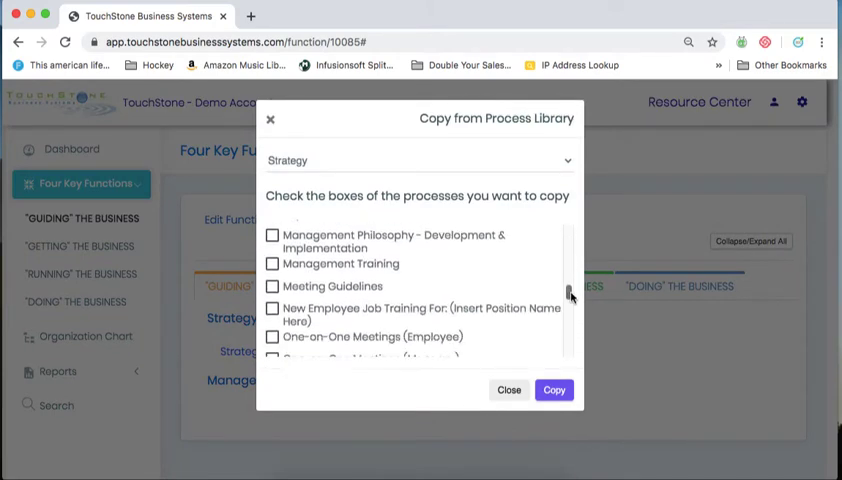
scroll(down, 3)
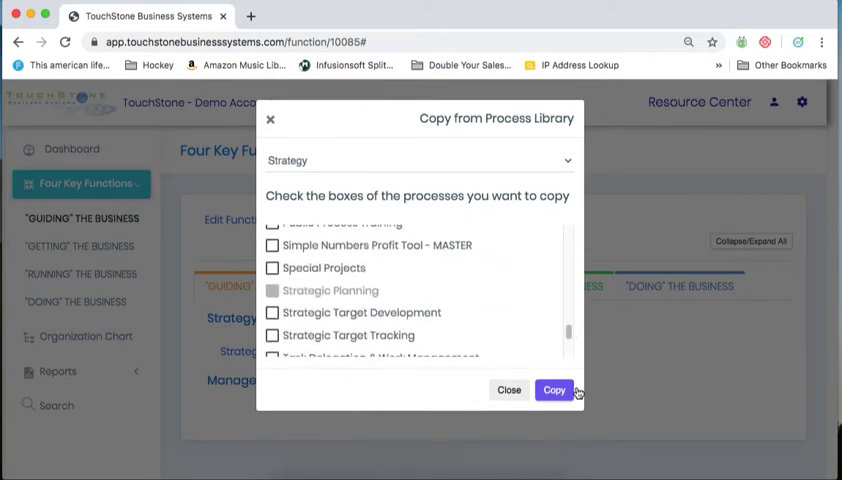
click(553, 390)
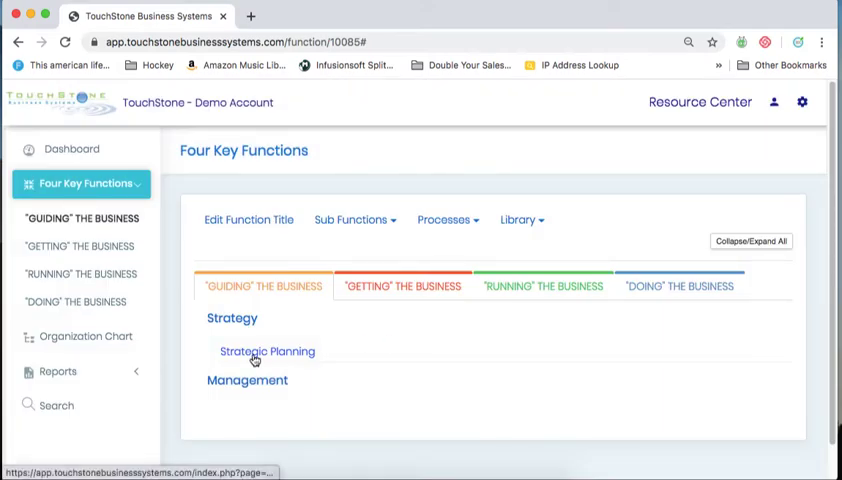
mouse_move(253, 358)
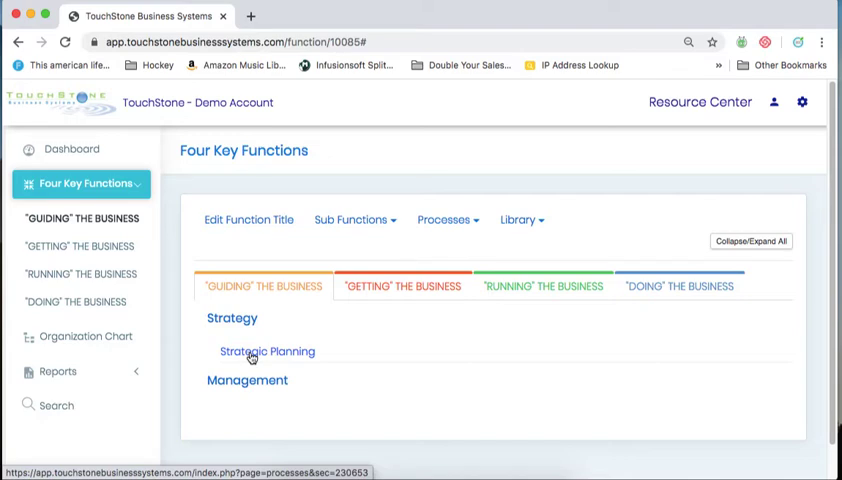
Open the Strategic Planning process and view its 'Watch the Video FIRST' work plan.
click(266, 351)
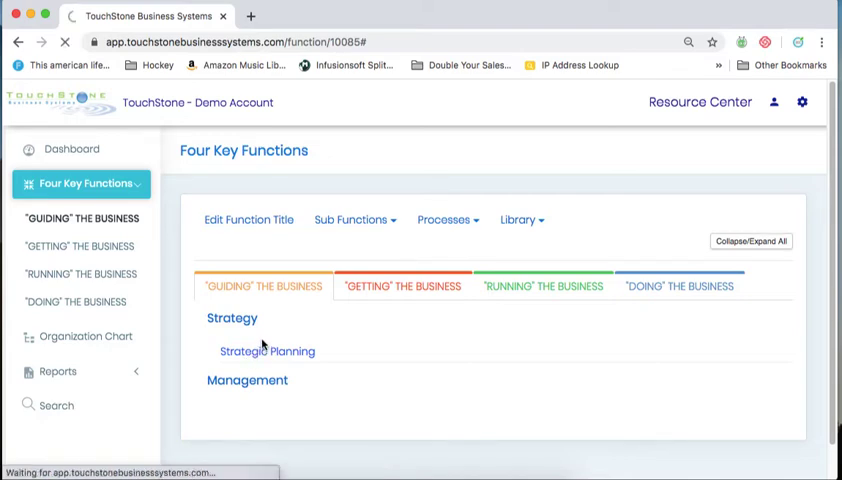
click(267, 351)
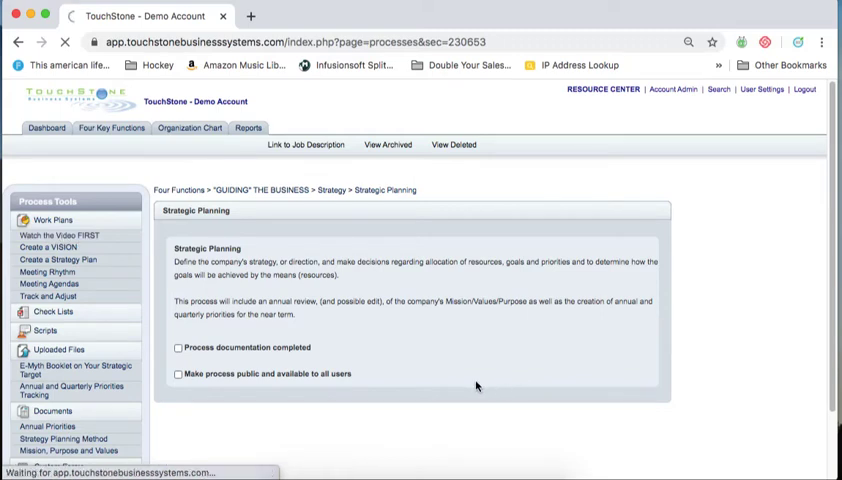
click(55, 235)
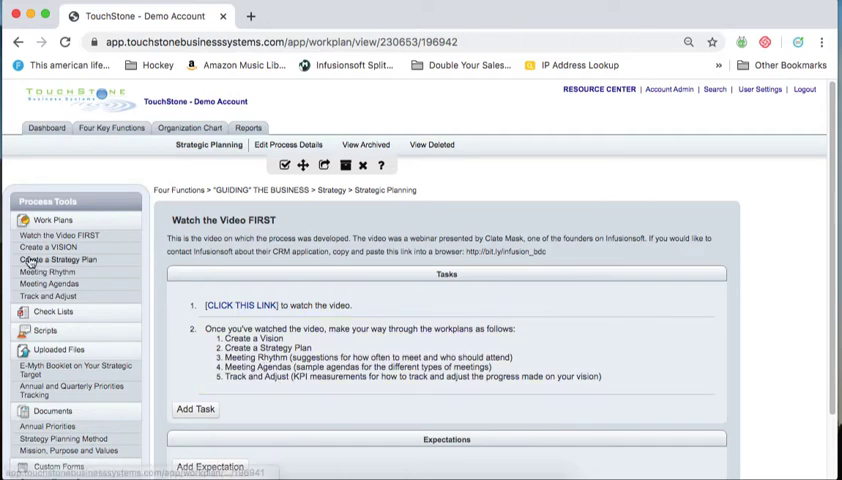
mouse_move(123, 315)
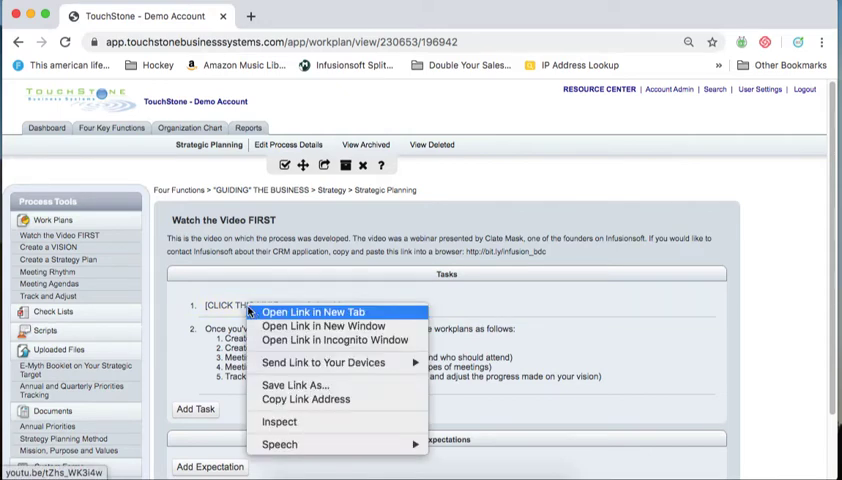
Play the 'A Strategic Planning Process' webinar in a new YouTube tab, then return to the Create a VISION work plan.
click(311, 312)
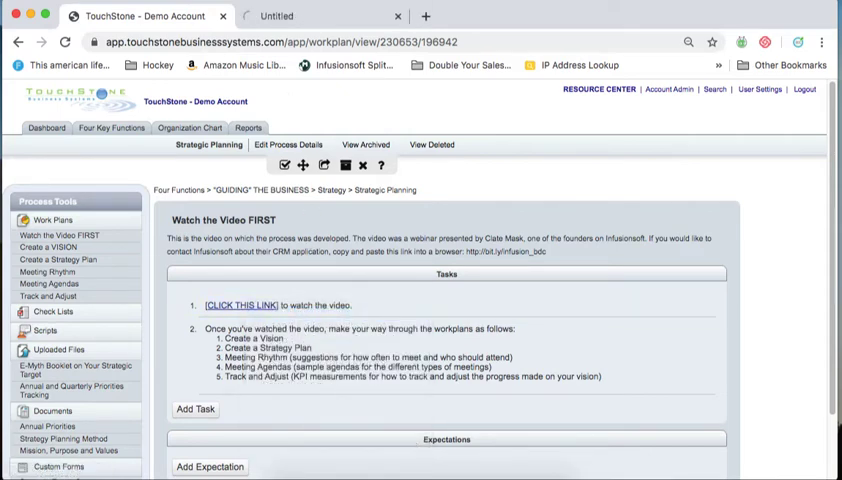
click(243, 305)
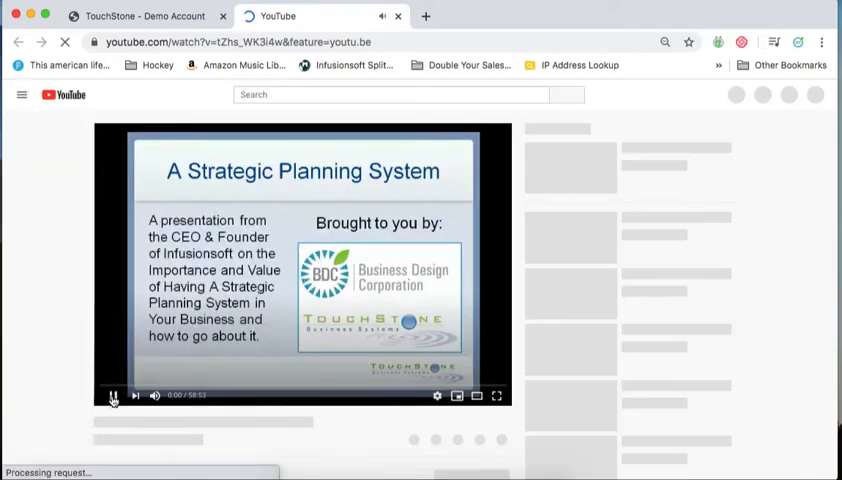
click(112, 395)
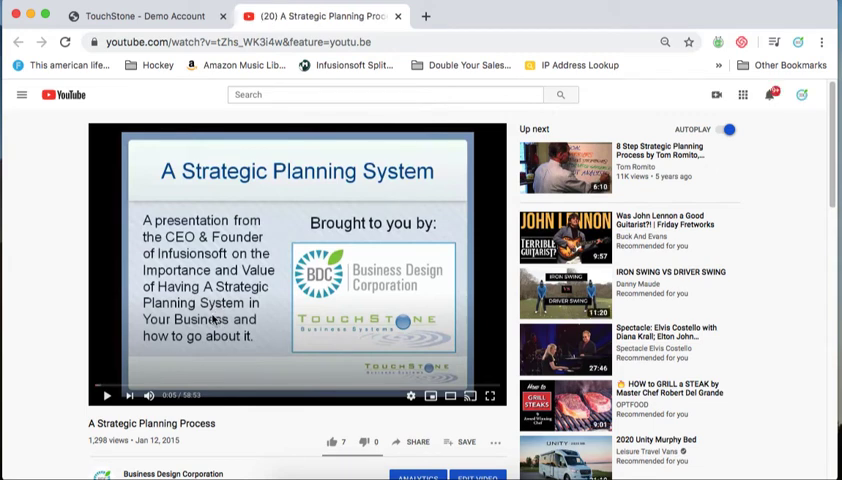
click(140, 16)
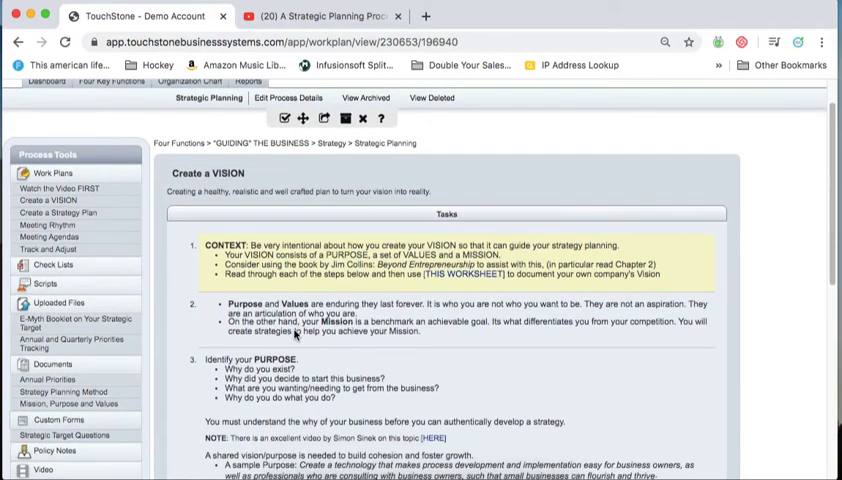
Open the Simon Sinek 'Start With Why' link from the PURPOSE step in a new window.
scroll(down, 3)
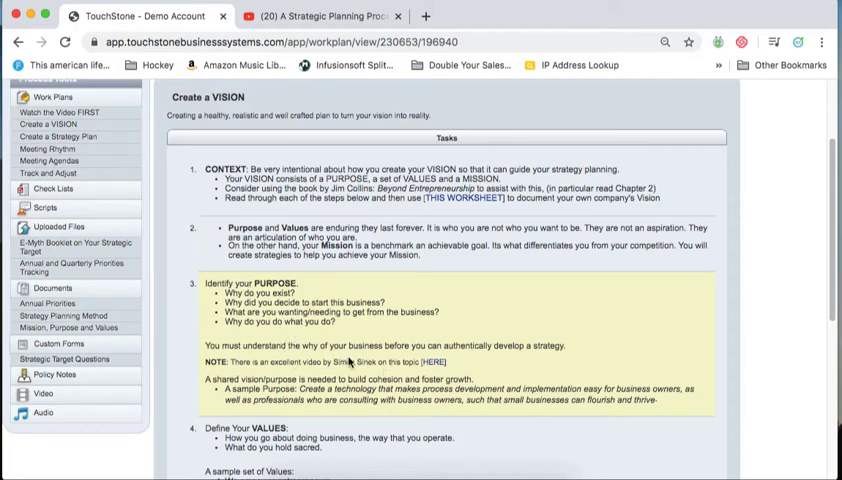
mouse_move(420, 372)
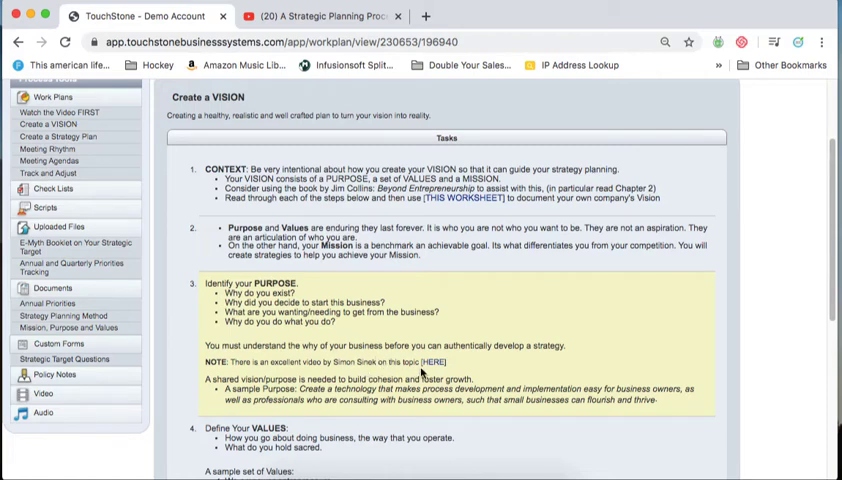
right_click(434, 361)
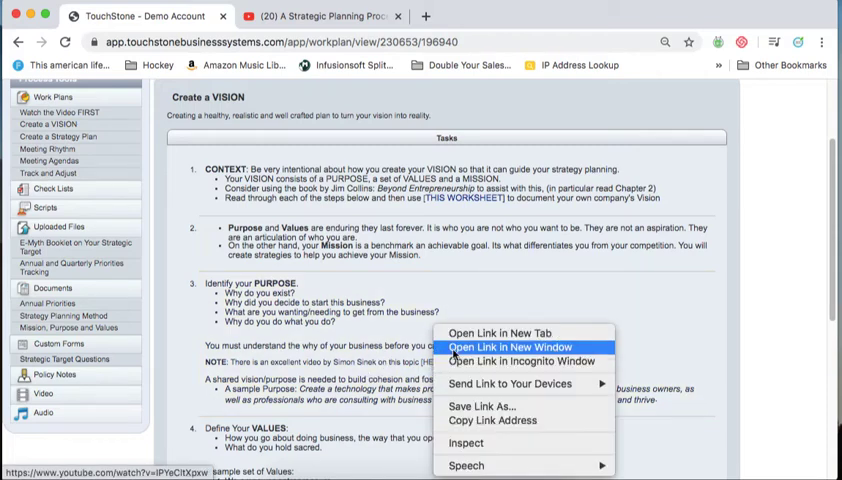
click(508, 347)
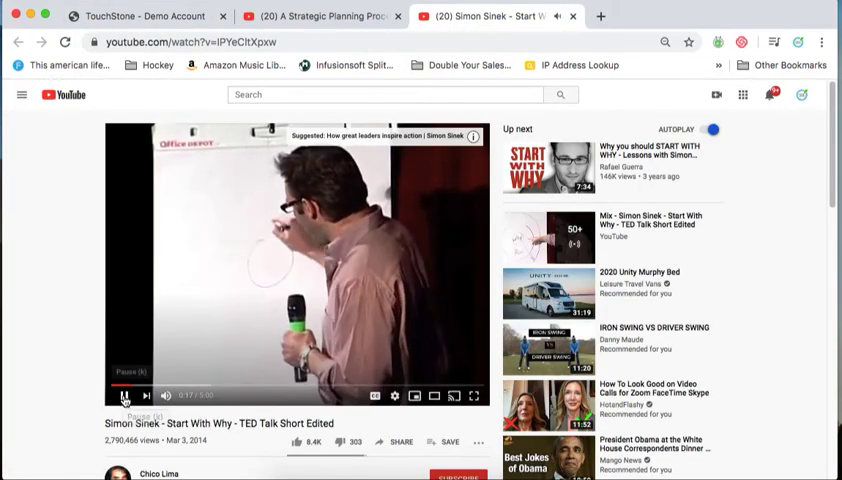
Pause the Start With Why talk and return to the TouchStone Demo Account tab.
click(140, 16)
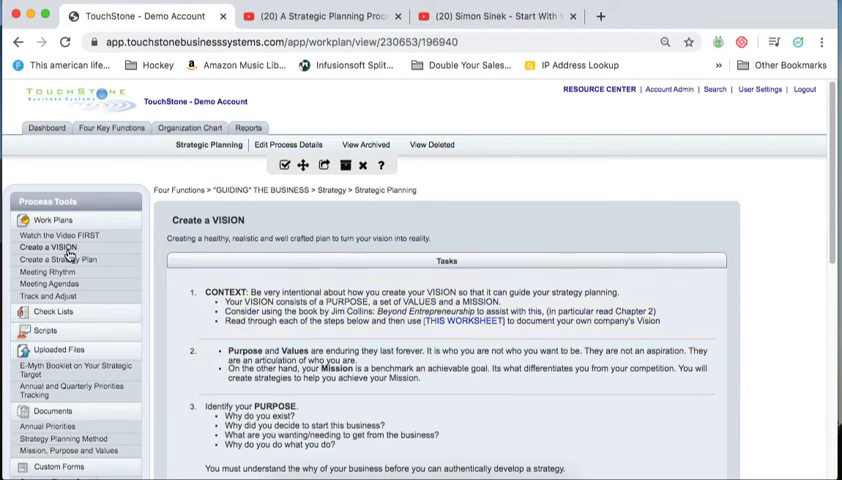
mouse_move(60, 235)
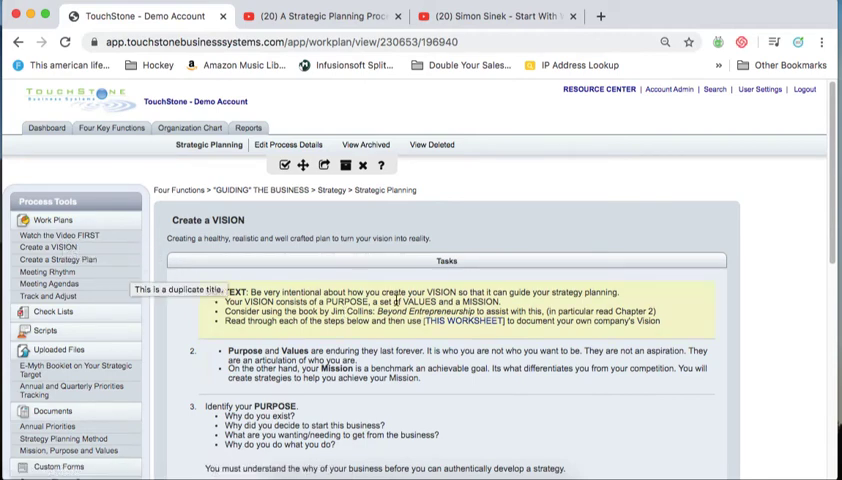
scroll(down, 3)
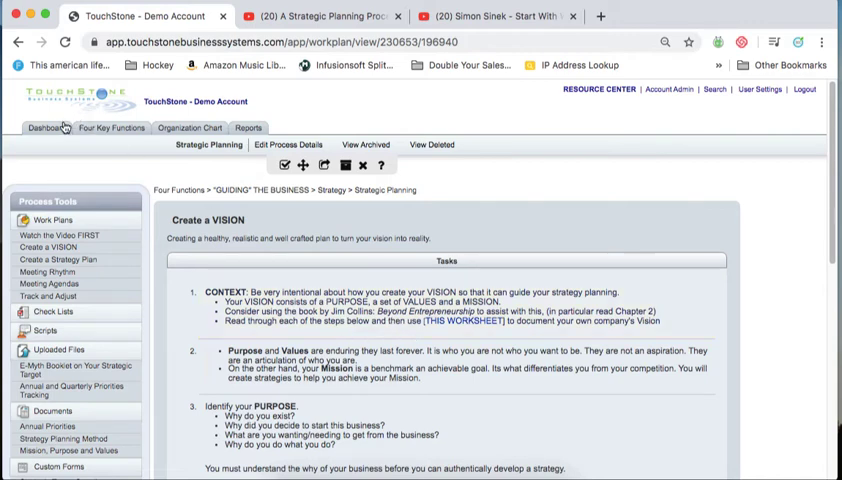
From the Dashboard, open the President's Strategic Planning saved Mission, Purpose and Values reports.
click(45, 128)
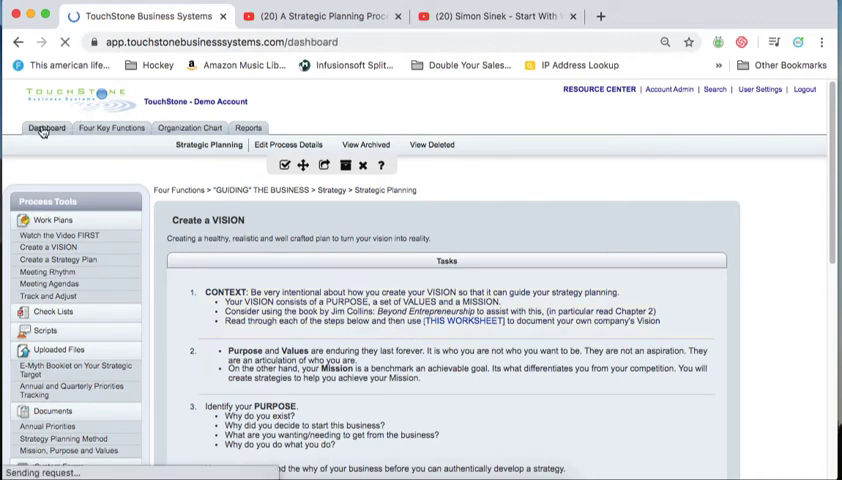
click(45, 128)
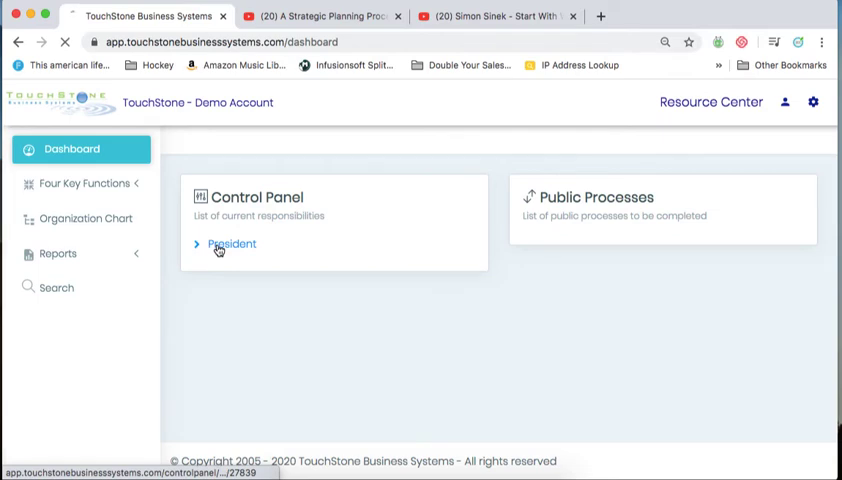
click(231, 244)
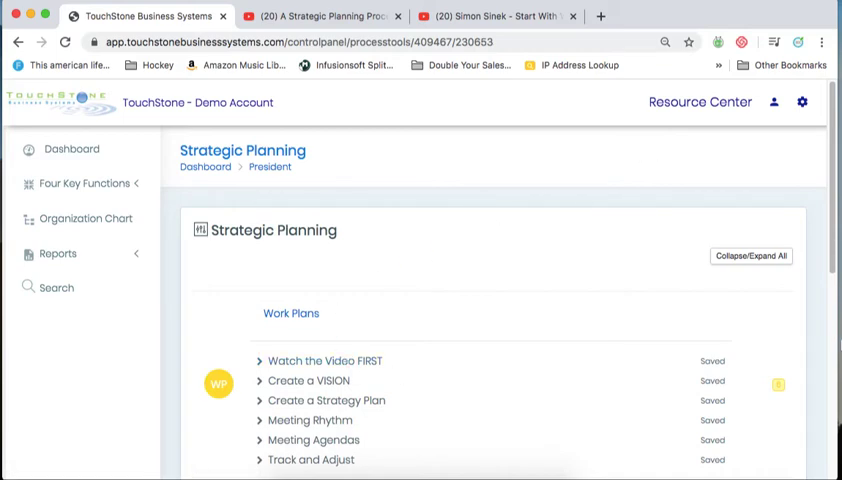
scroll(down, 3)
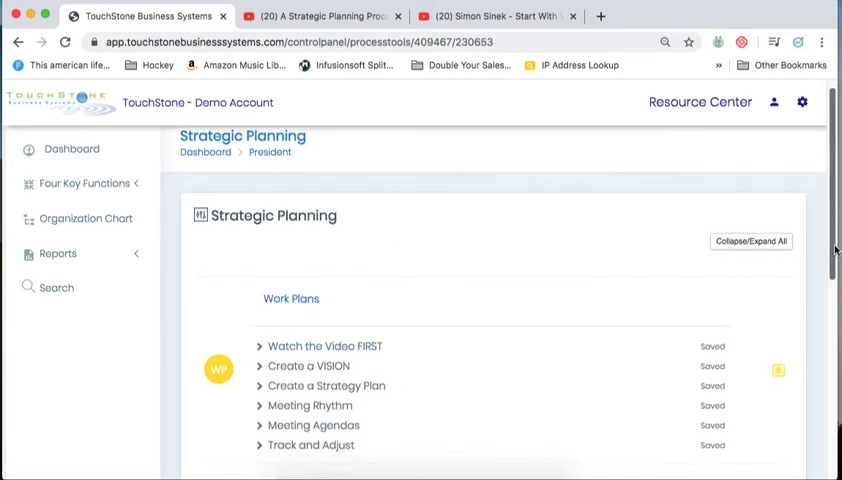
scroll(down, 3)
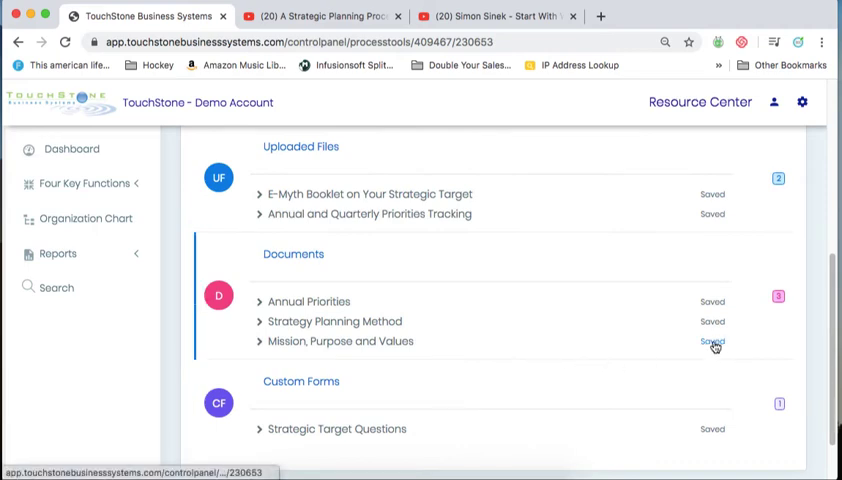
click(712, 341)
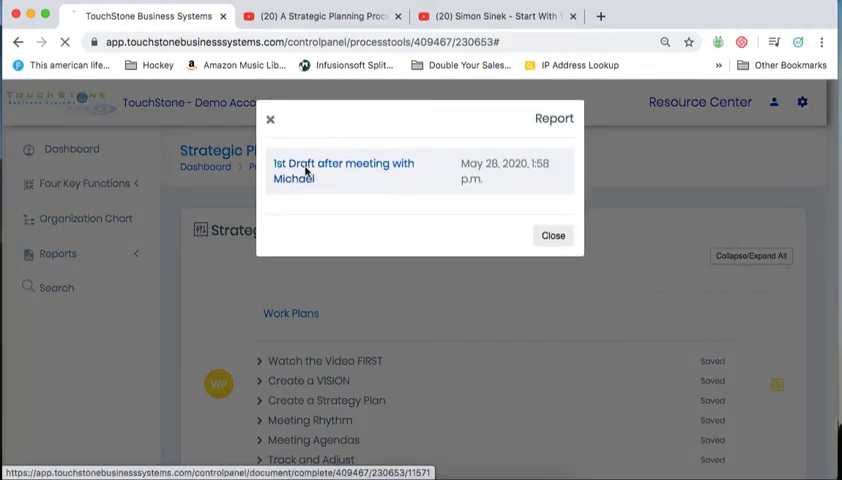
Open the '1st Draft after meeting with Michael' report and highlight both written mission statements.
click(343, 170)
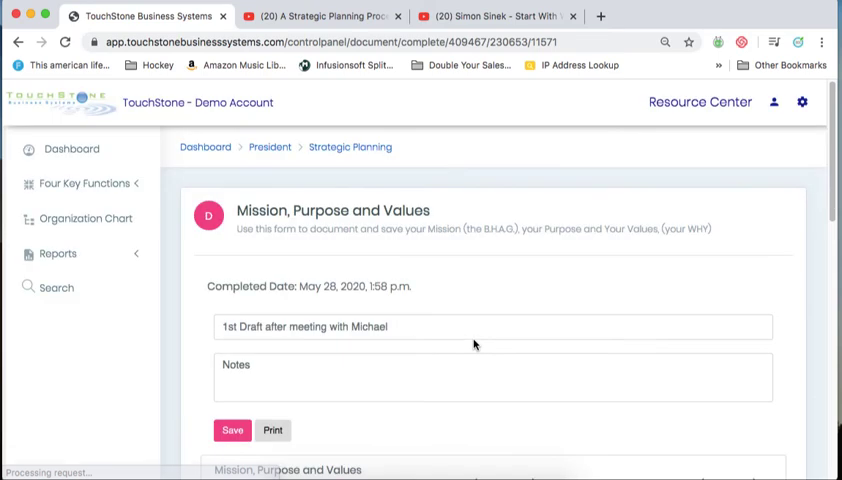
scroll(down, 3)
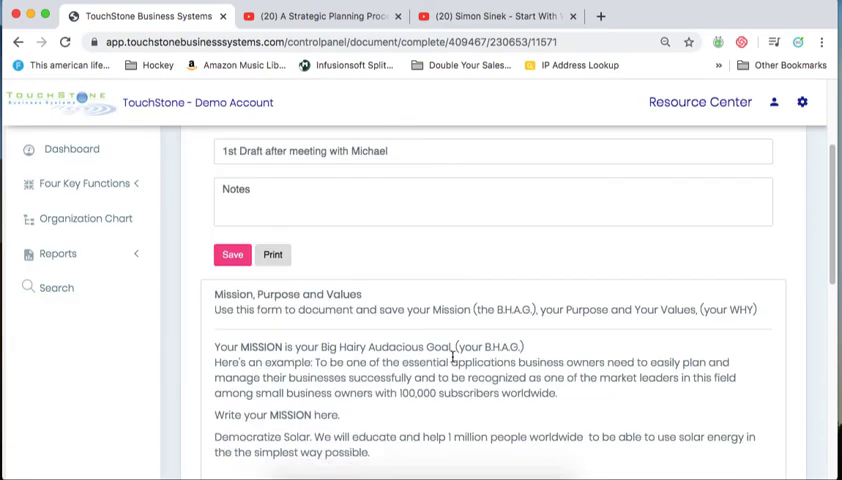
scroll(down, 3)
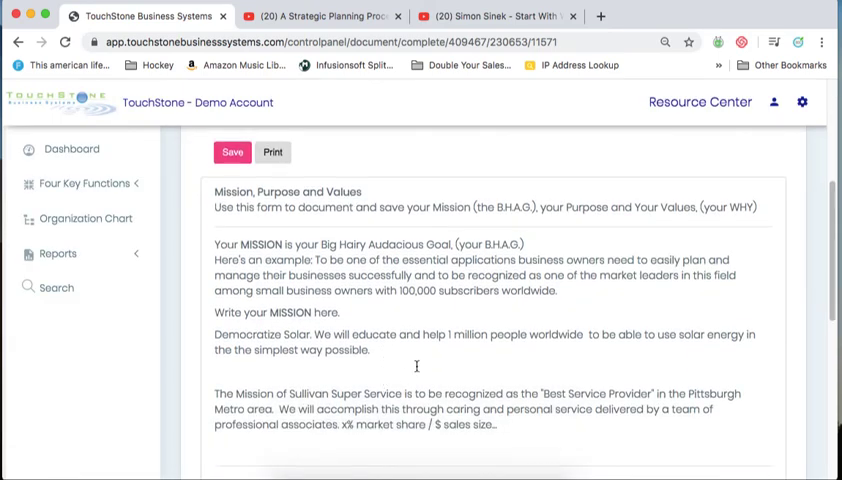
double_click(228, 334)
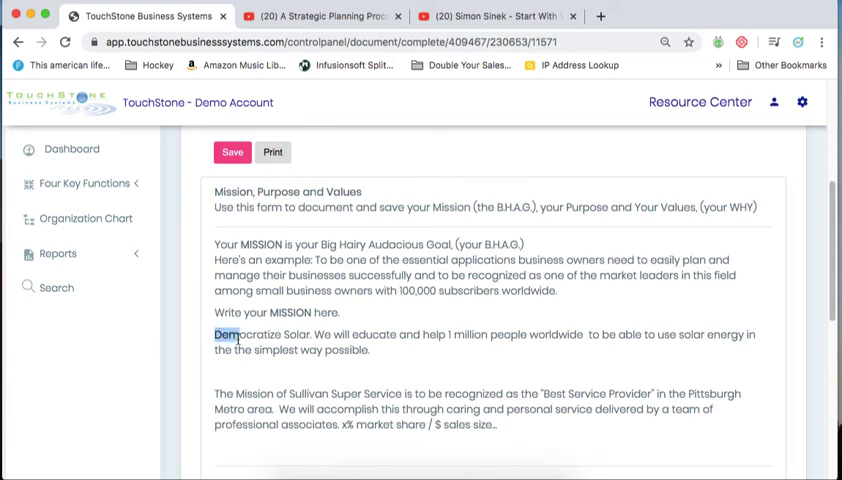
drag(214, 334, 500, 424)
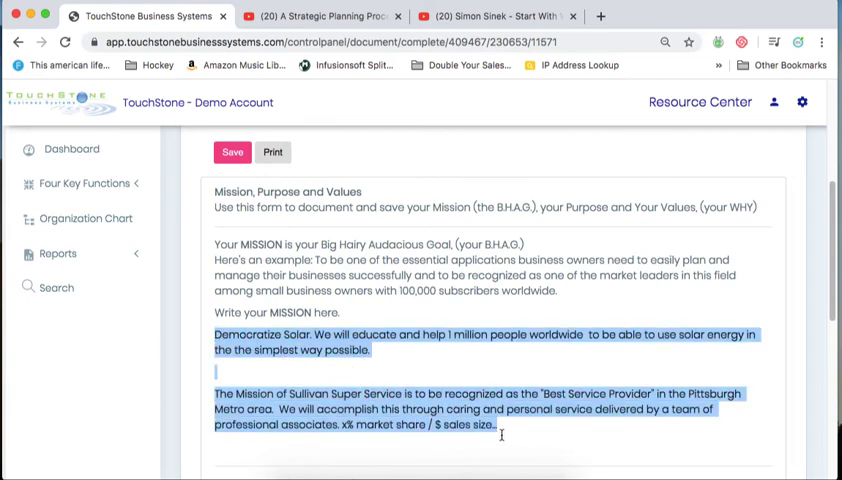
mouse_move(289, 296)
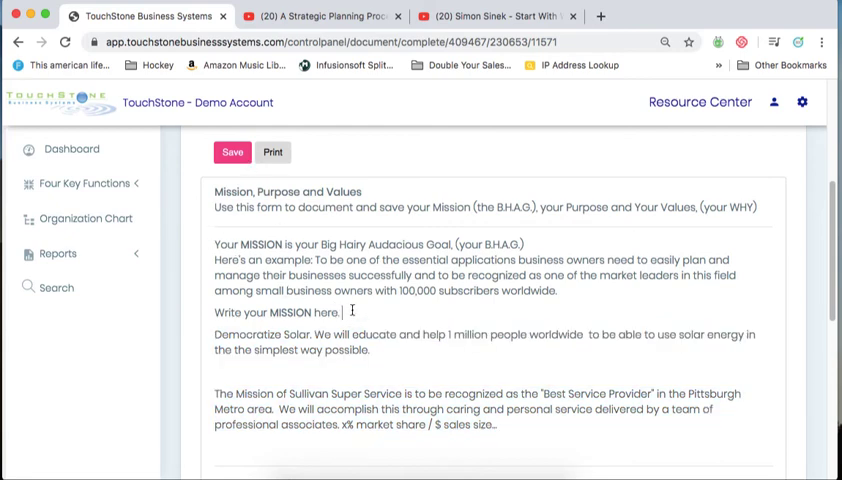
mouse_move(387, 351)
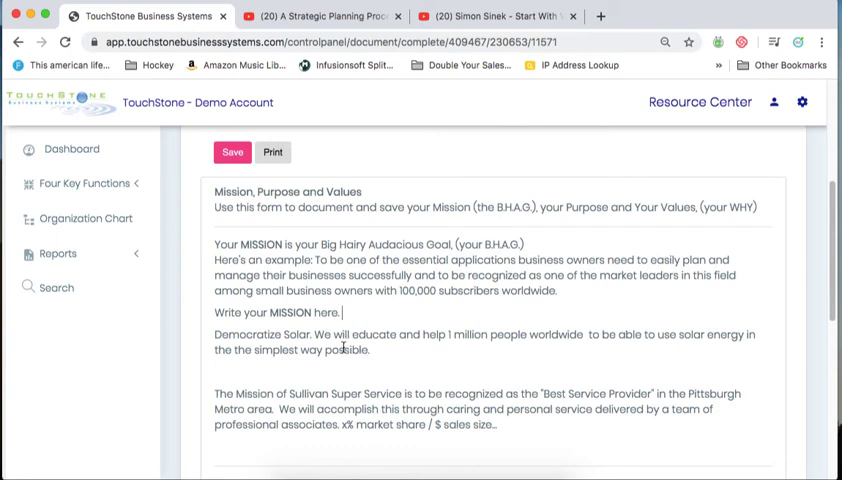
scroll(down, 3)
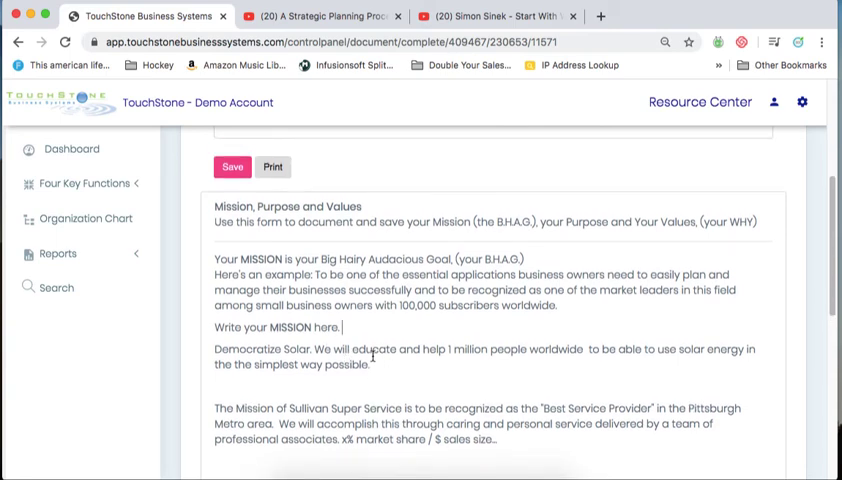
scroll(down, 3)
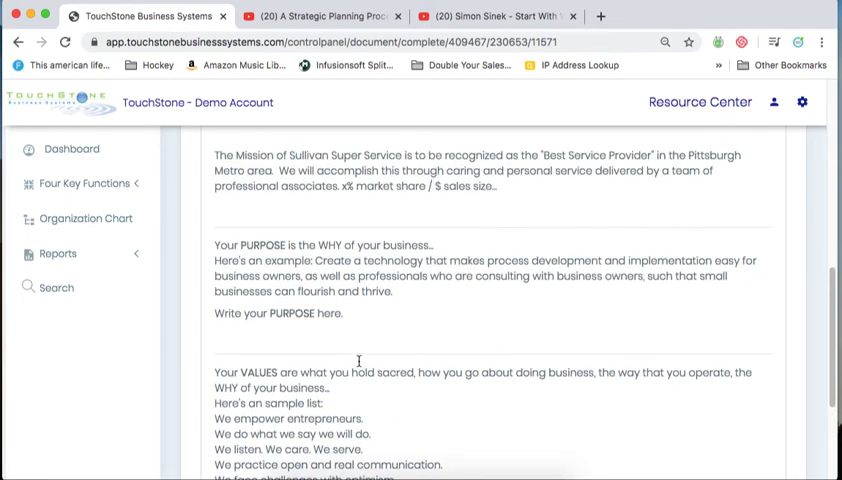
Review the Purpose and Values sections and save the 1st Draft document.
scroll(down, 3)
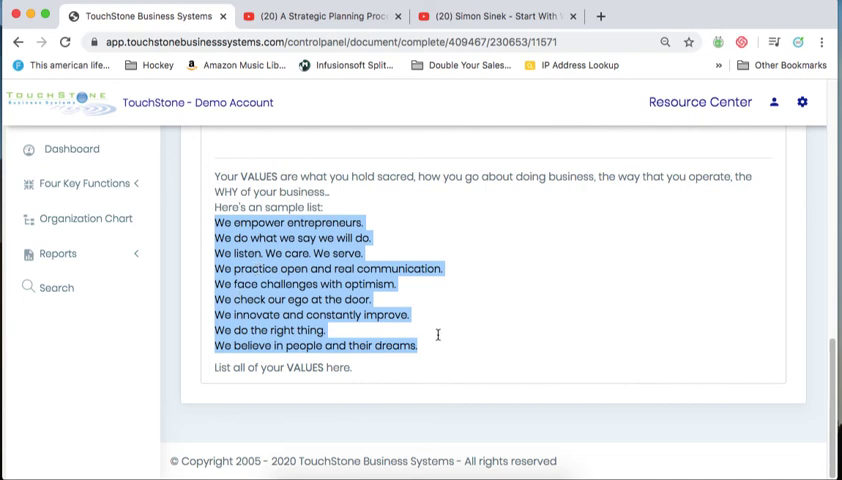
mouse_move(456, 340)
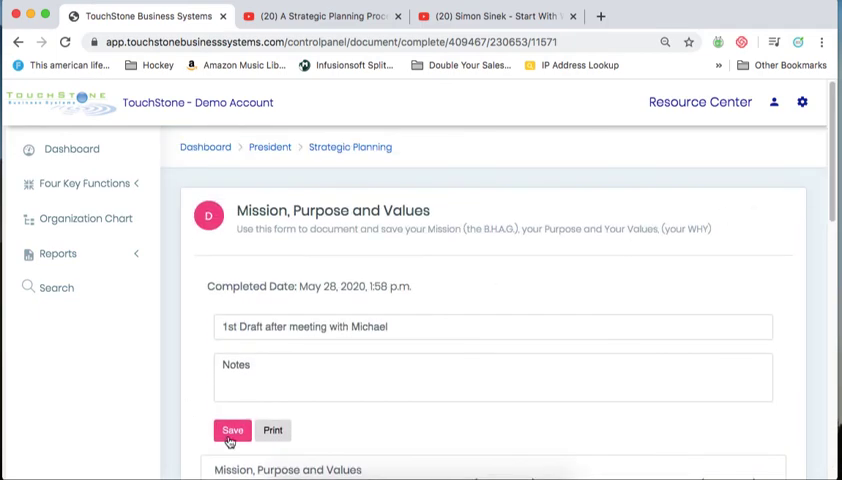
click(231, 430)
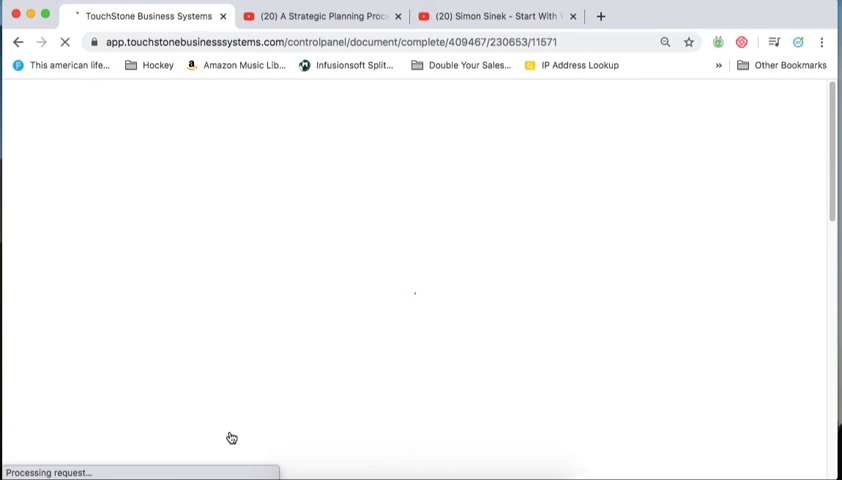